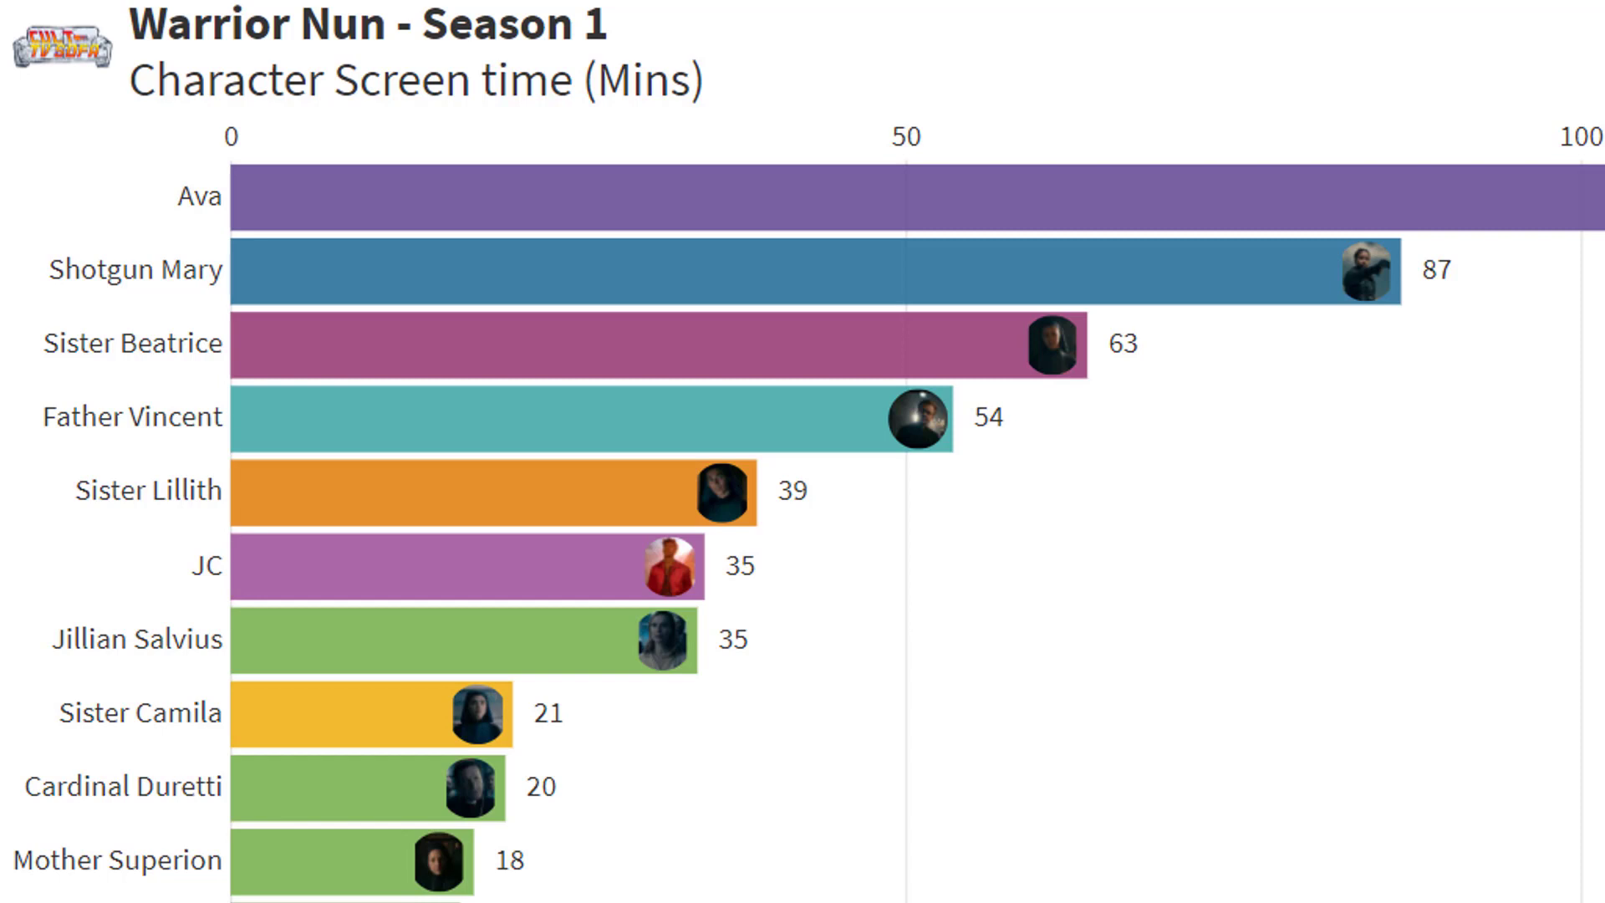
scroll(down, 3)
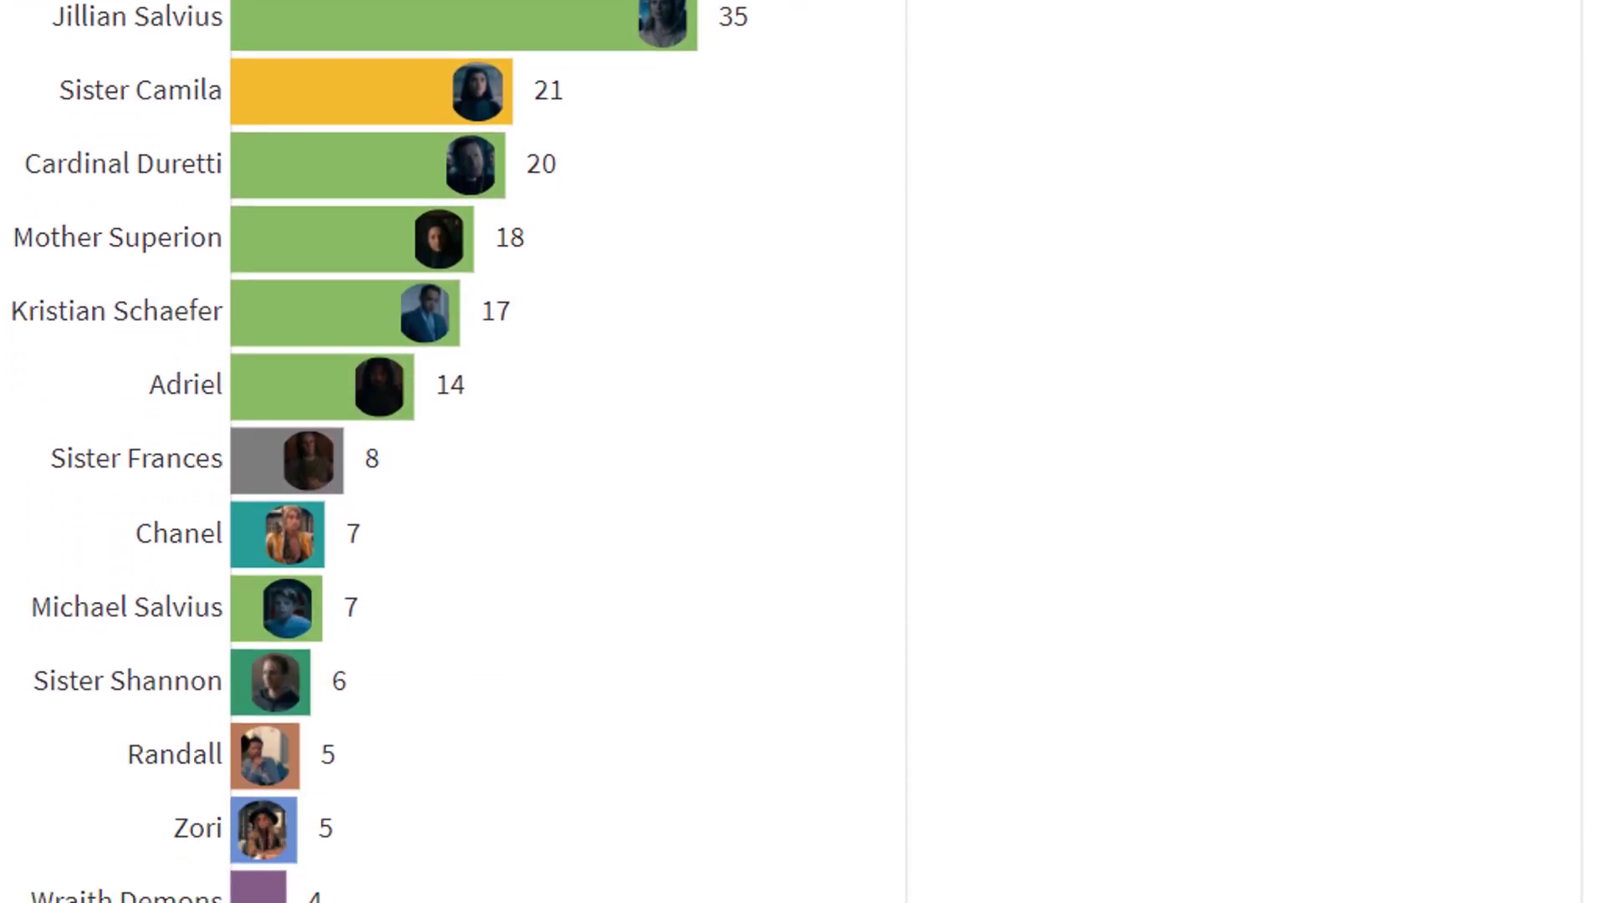